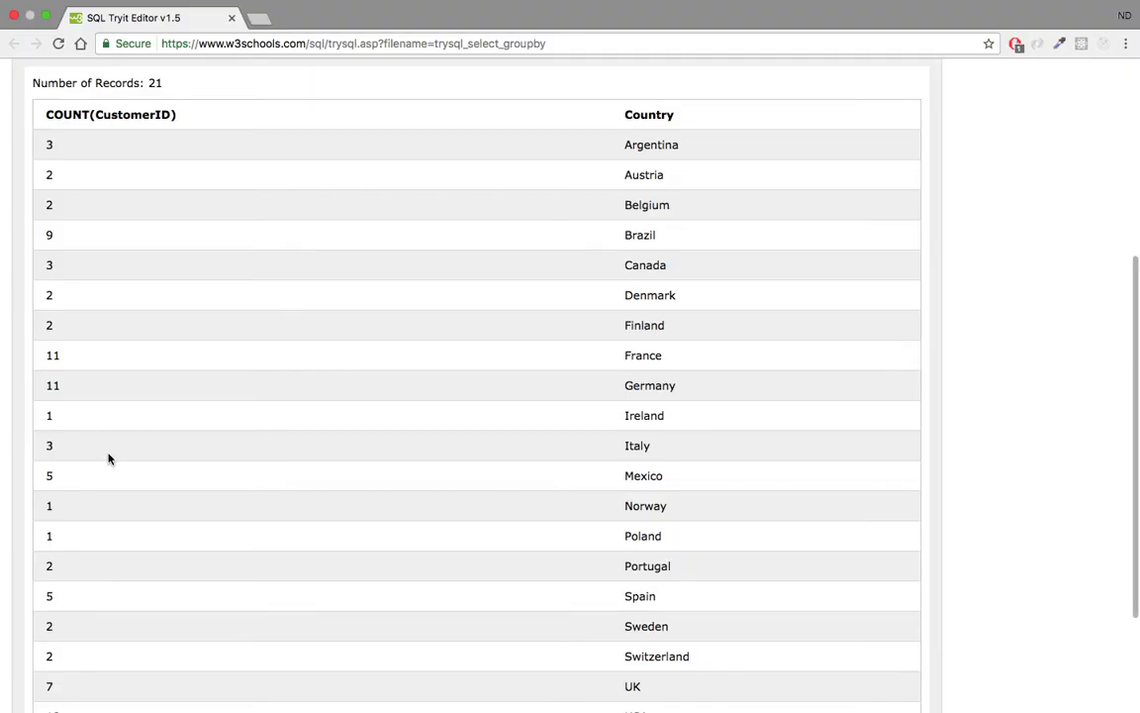
mouse_move(68, 151)
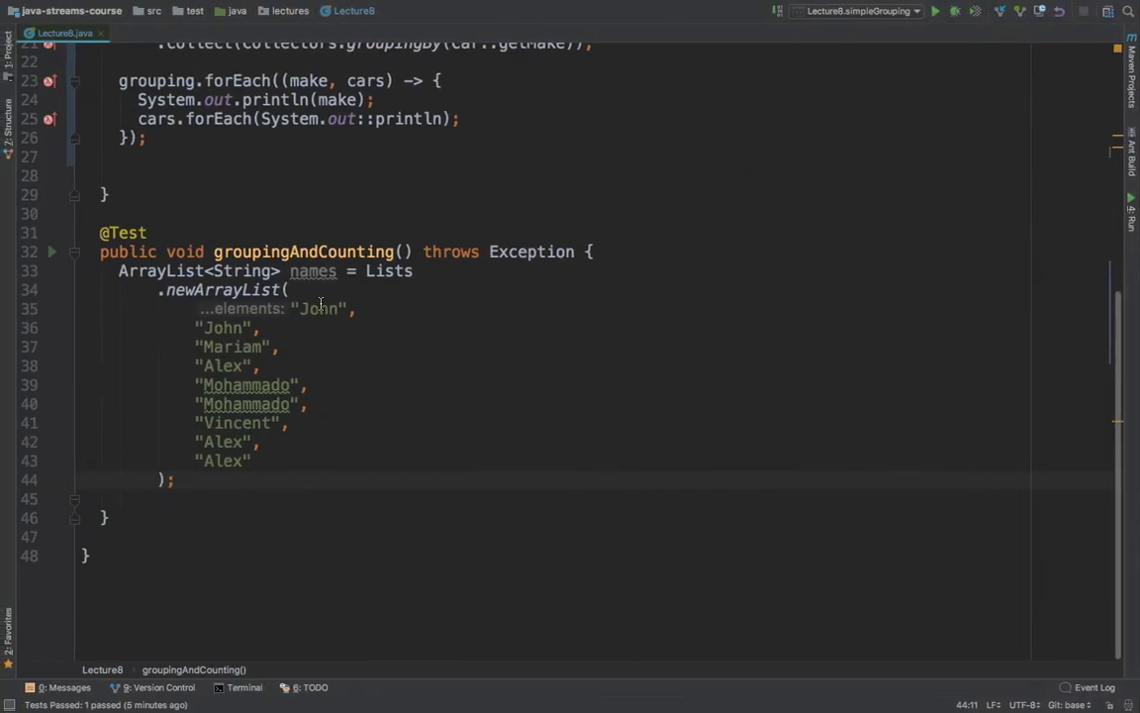
mouse_move(215, 317)
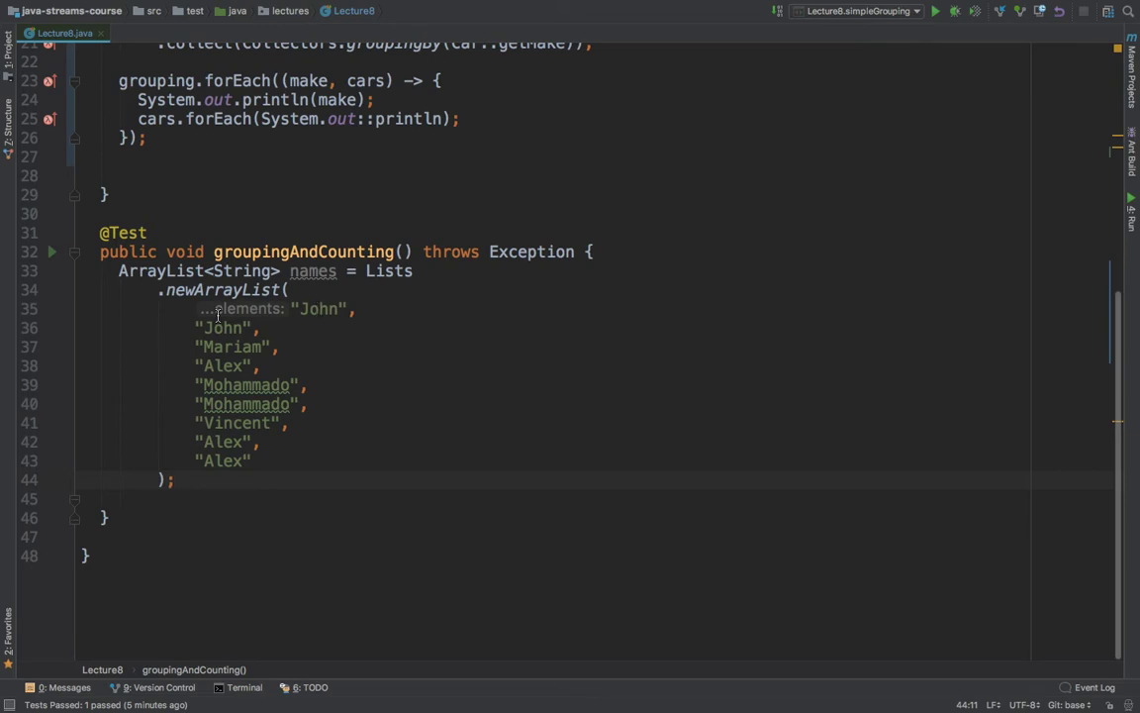
mouse_move(250, 403)
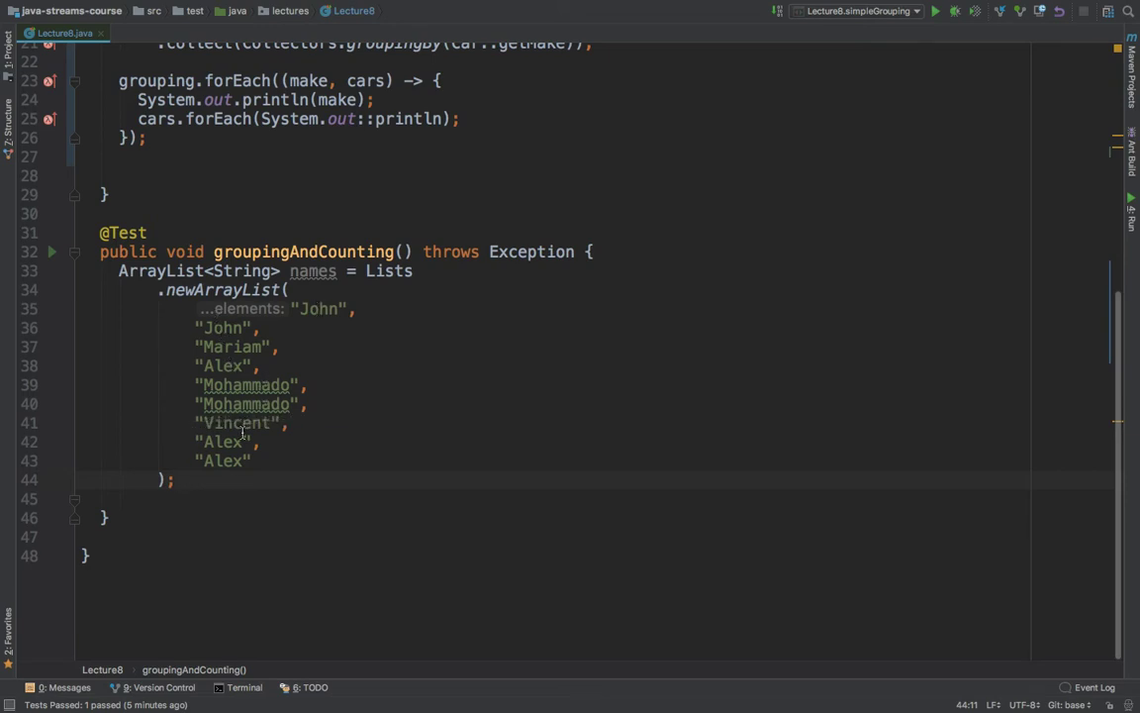
mouse_move(325, 309)
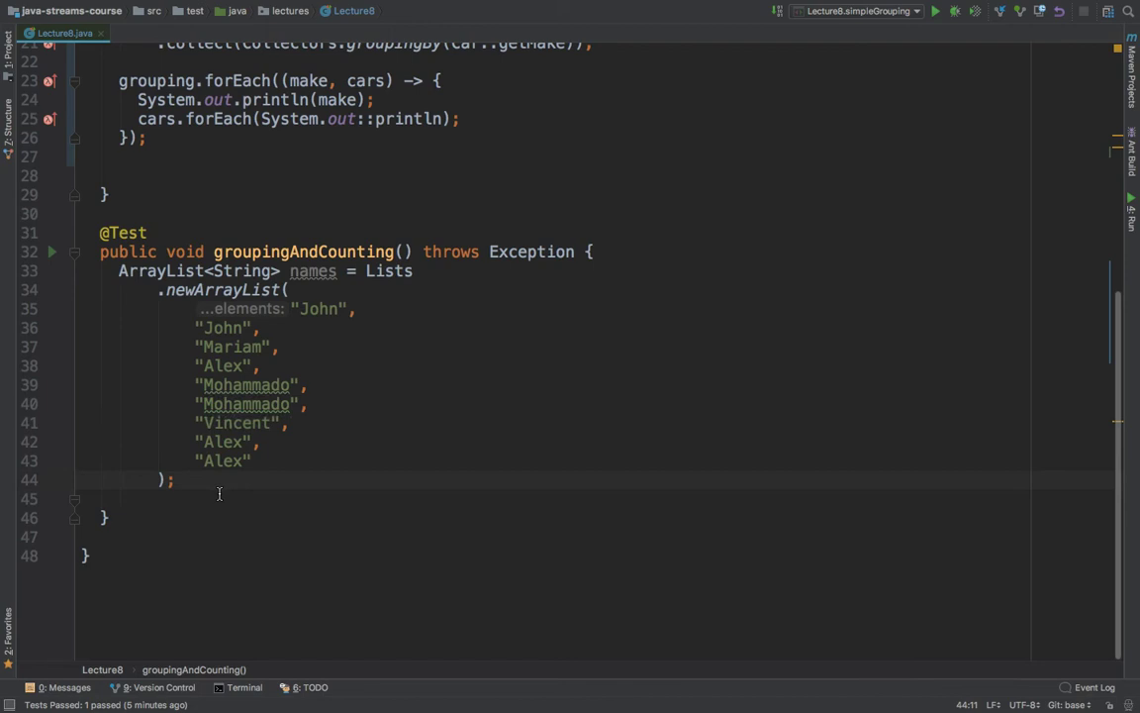
Step: Start a new statement names.stream().collect(Collectors.groupingBy(...)) below the names list
click(172, 479)
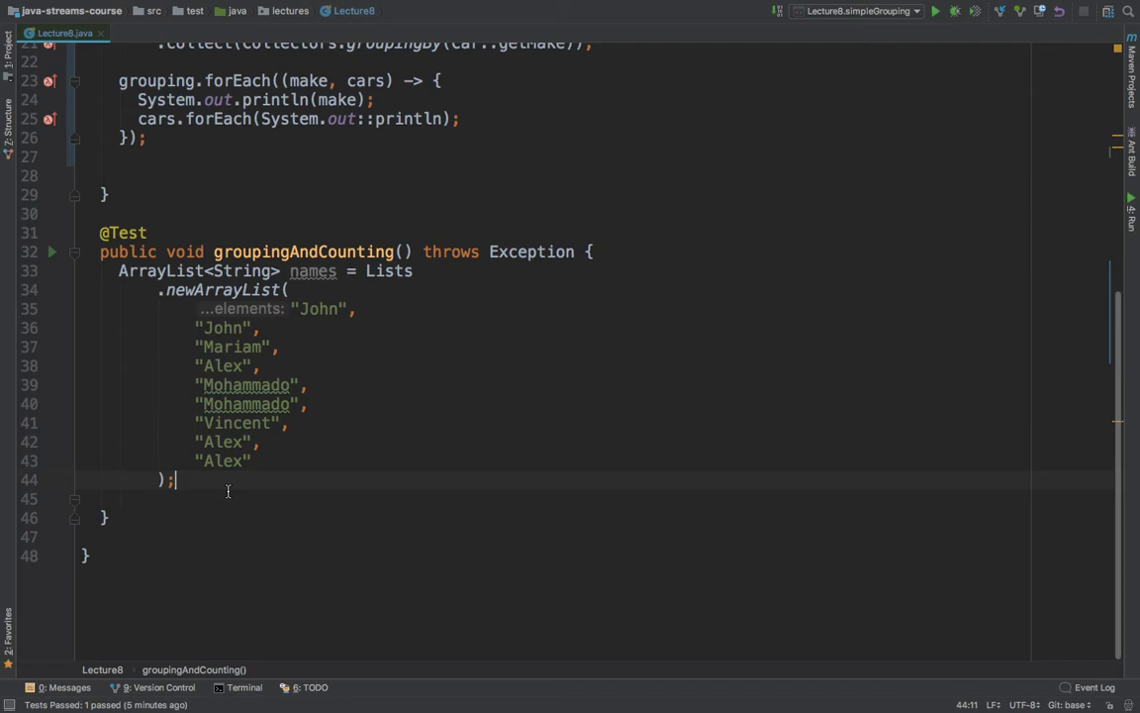
key(Enter)
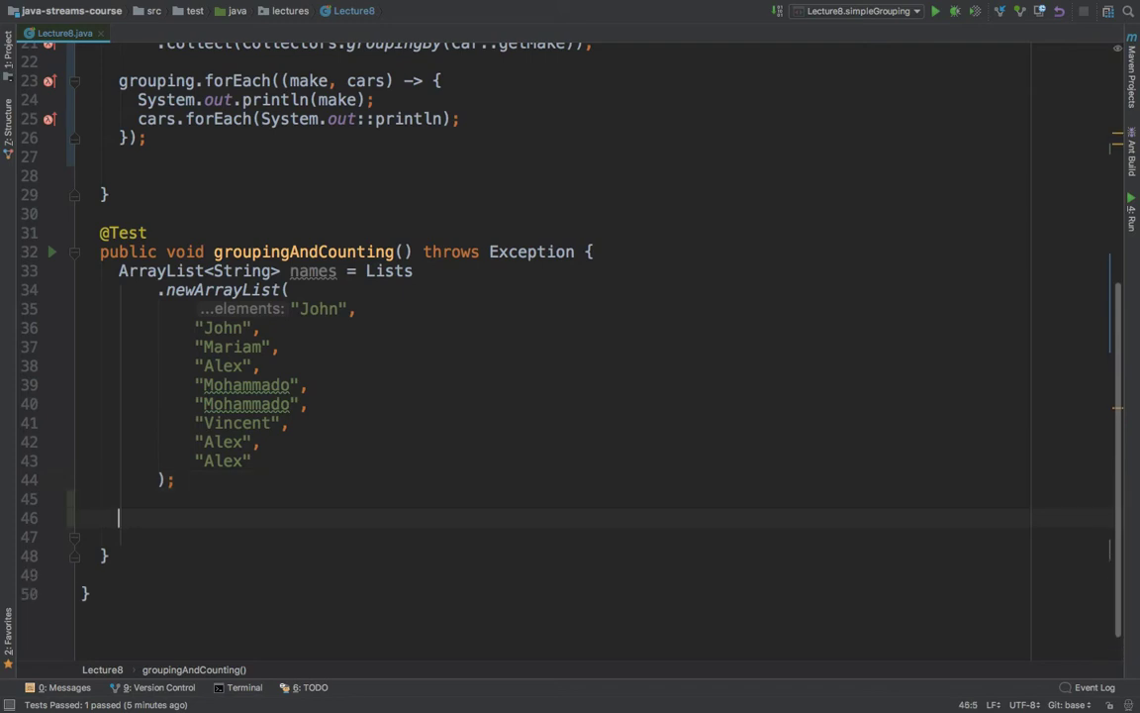
text(names.)
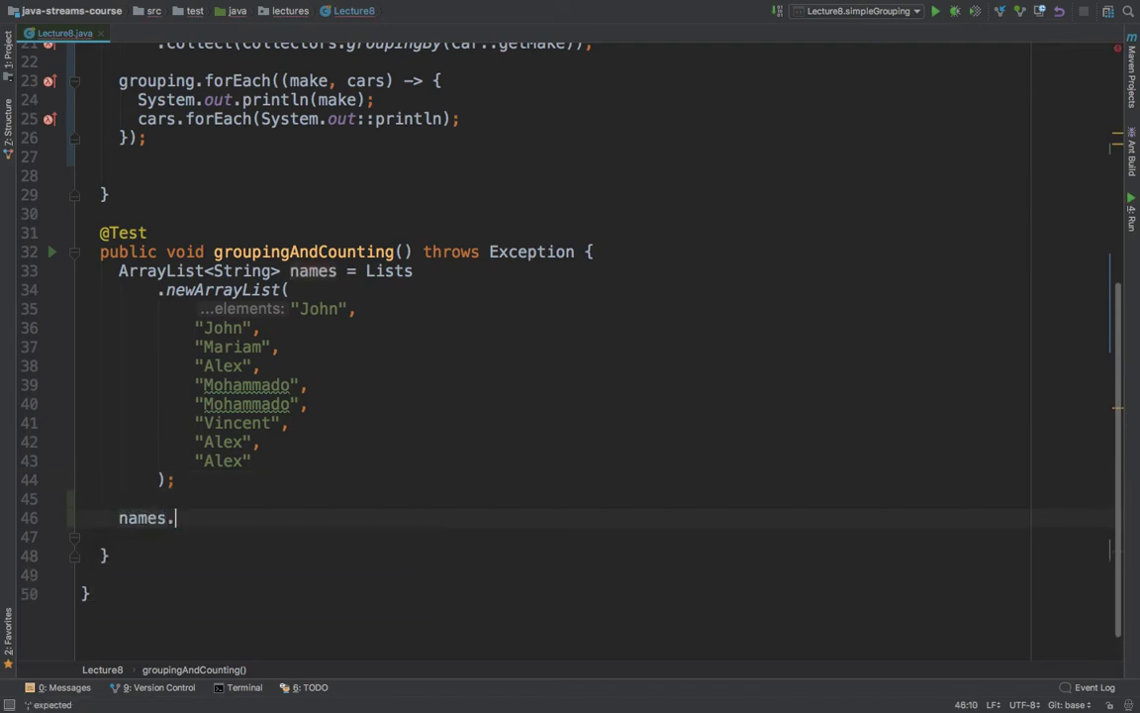
text(stream())
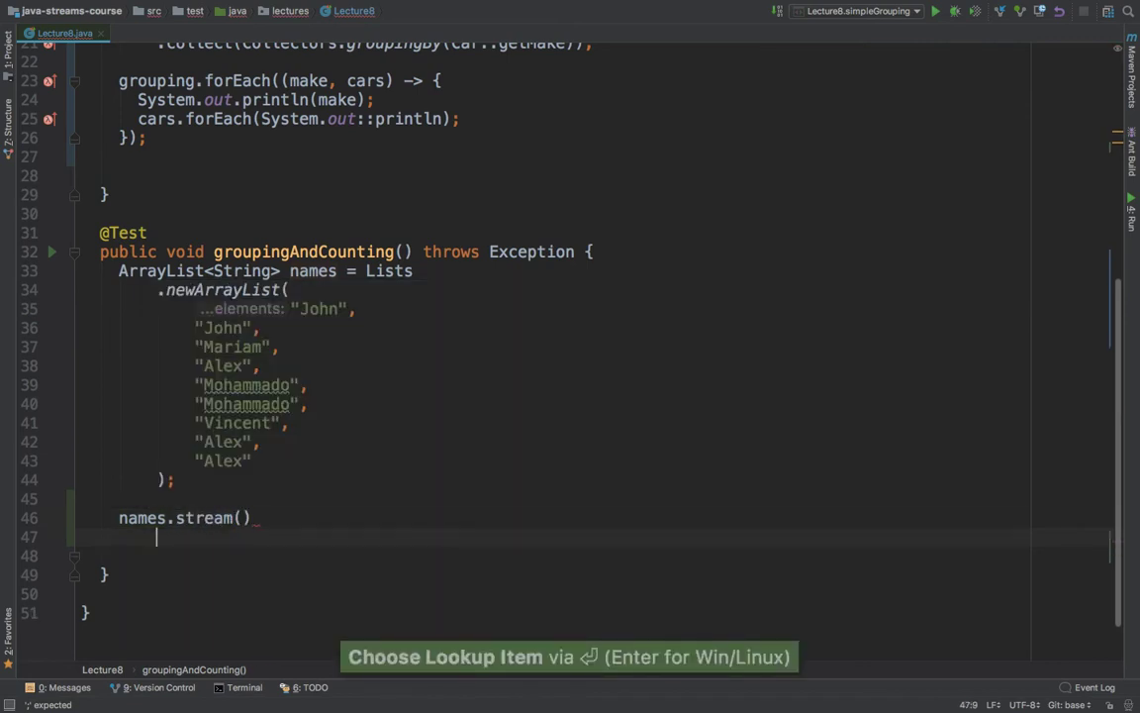
text(.collect()
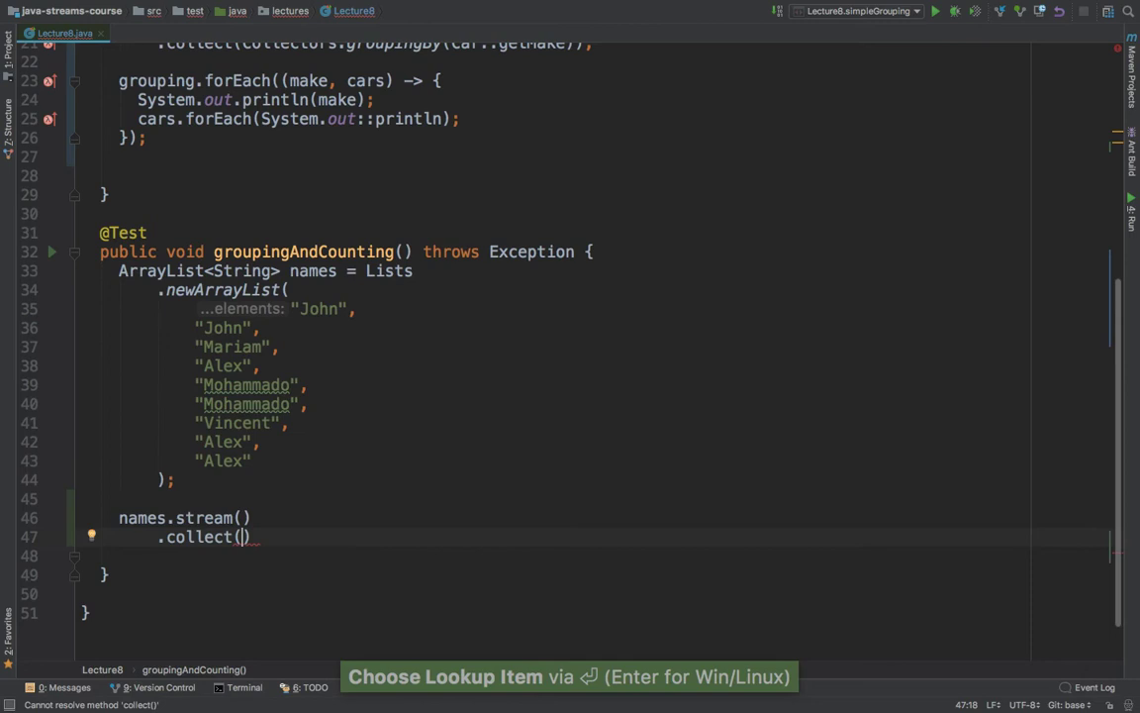
text(Co)
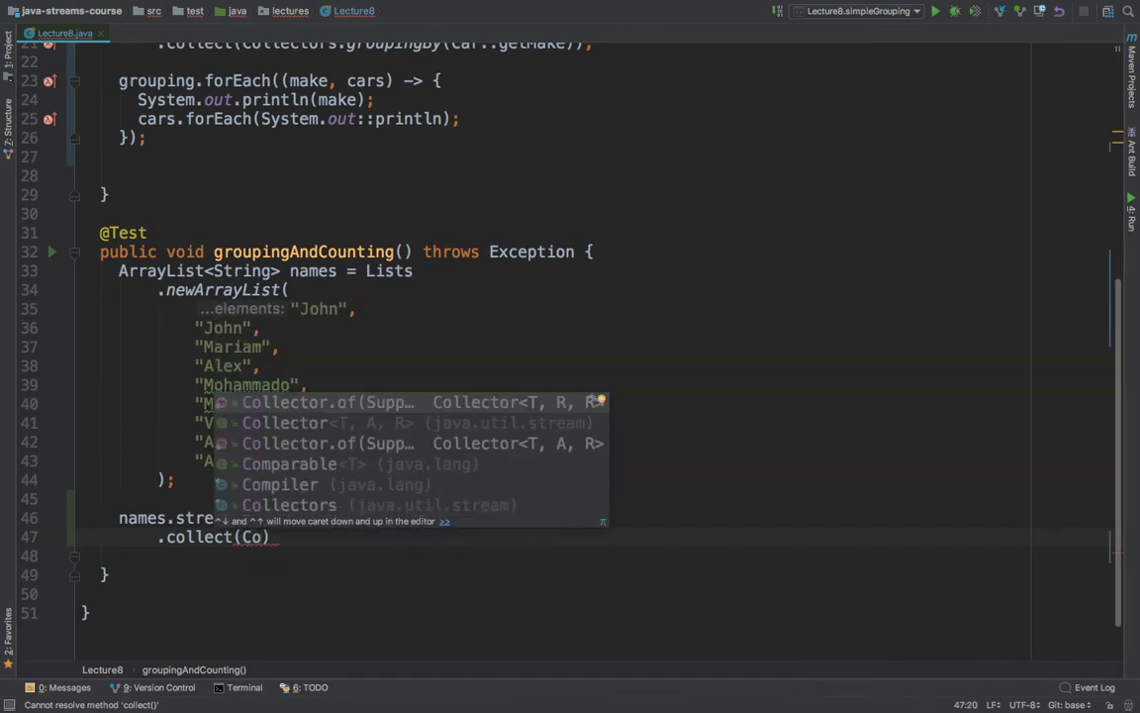
text(llectors.groupingBy()
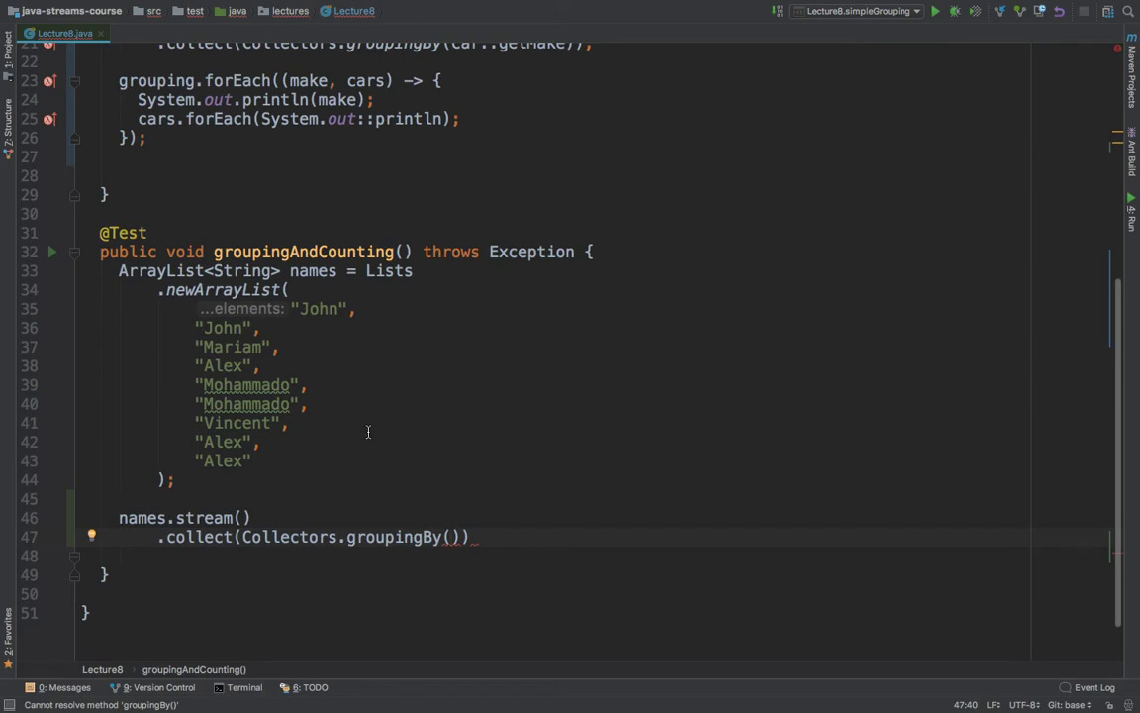
mouse_move(313, 309)
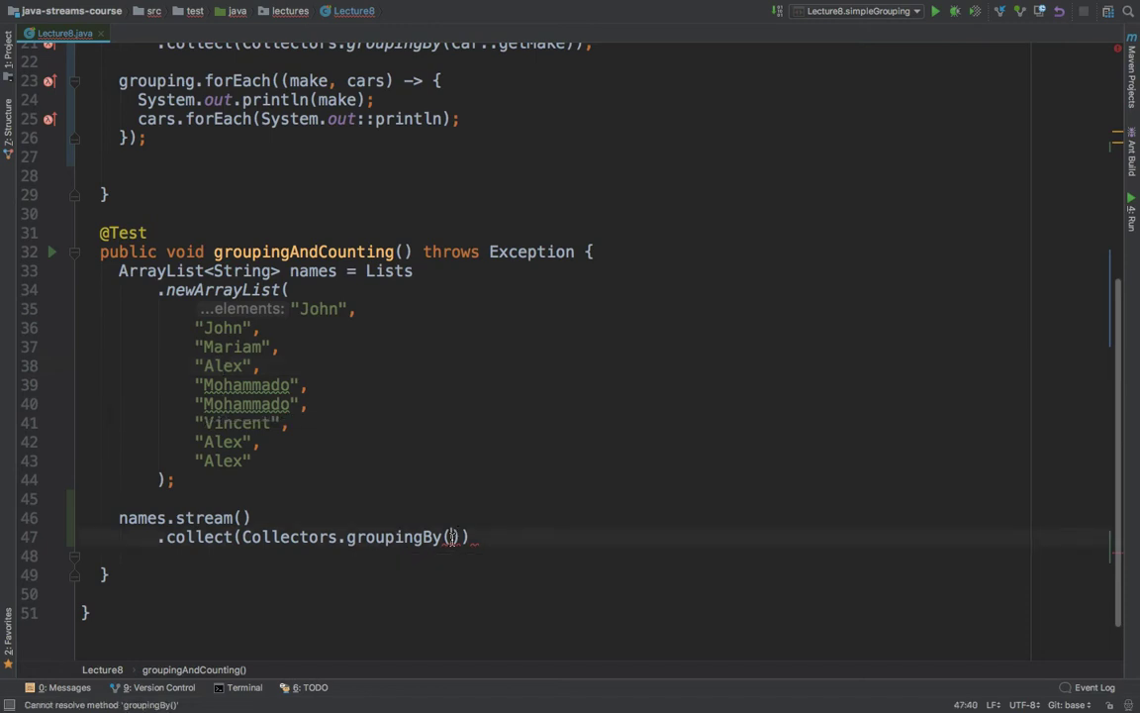
Step: Use Function.identity() as the classifier and begin the Collectors.counting() downstream collector
text(F)
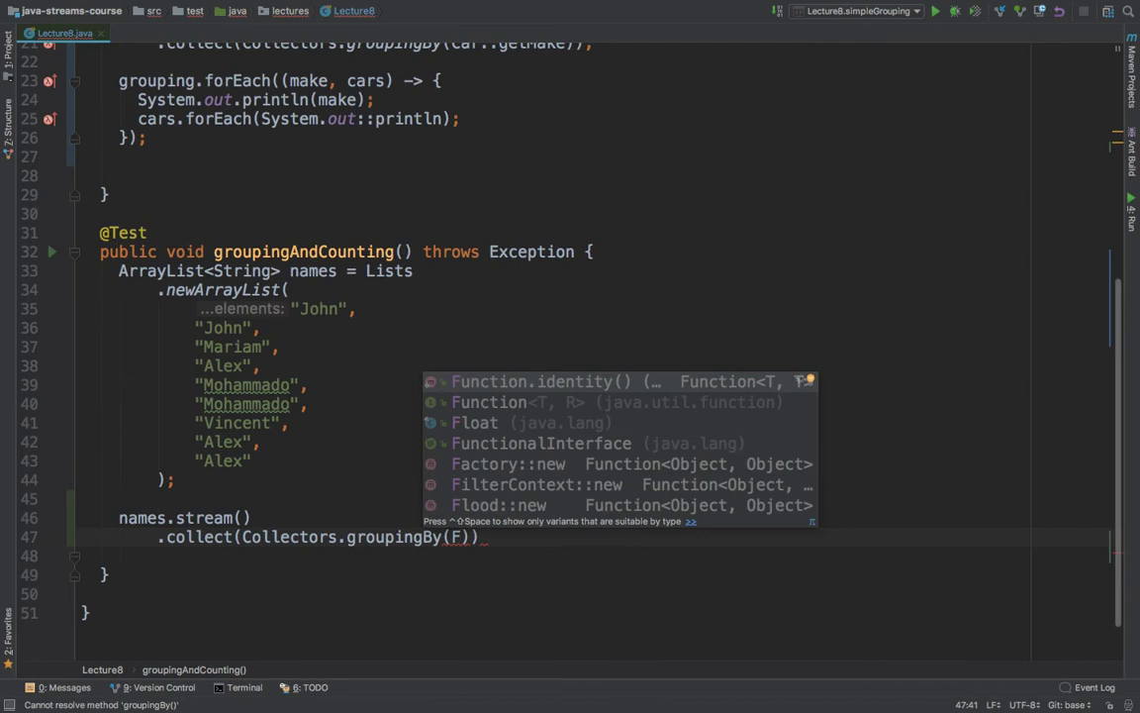
click(554, 380)
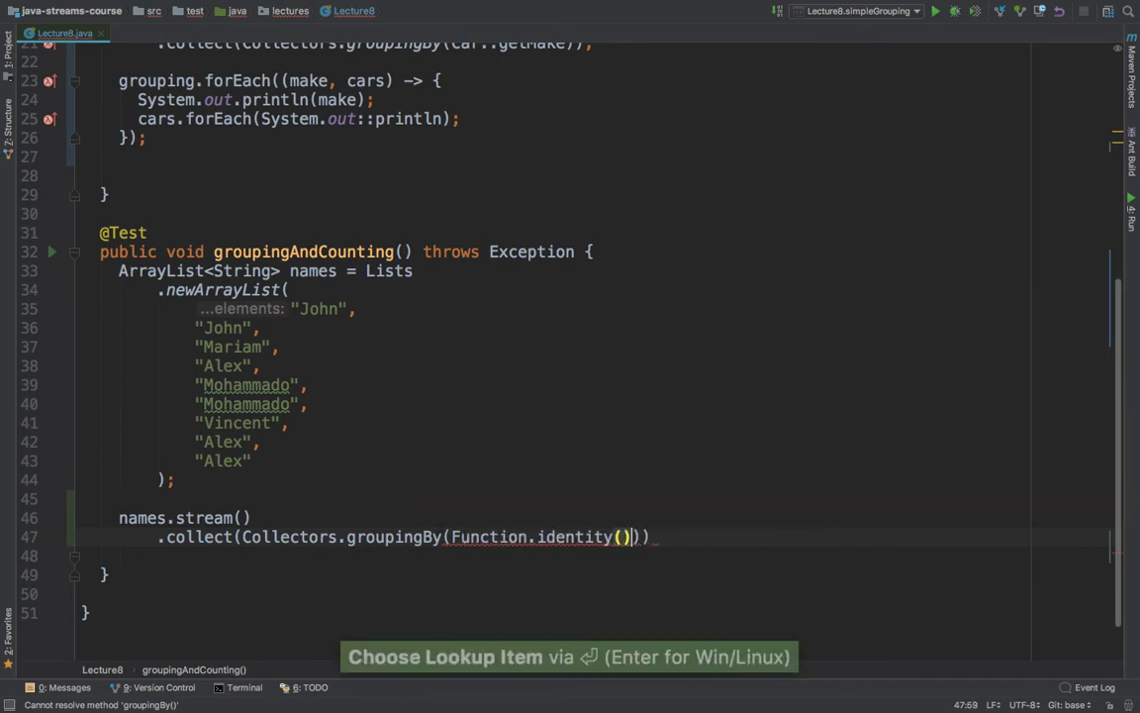
text(,)
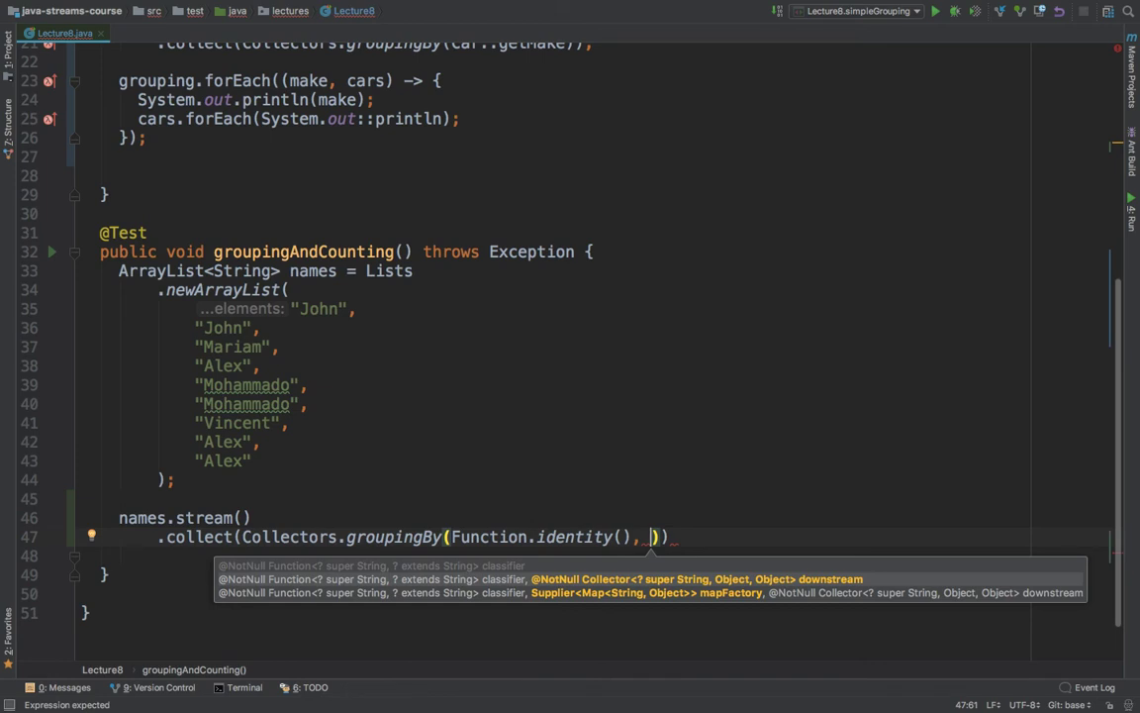
text(Cole)
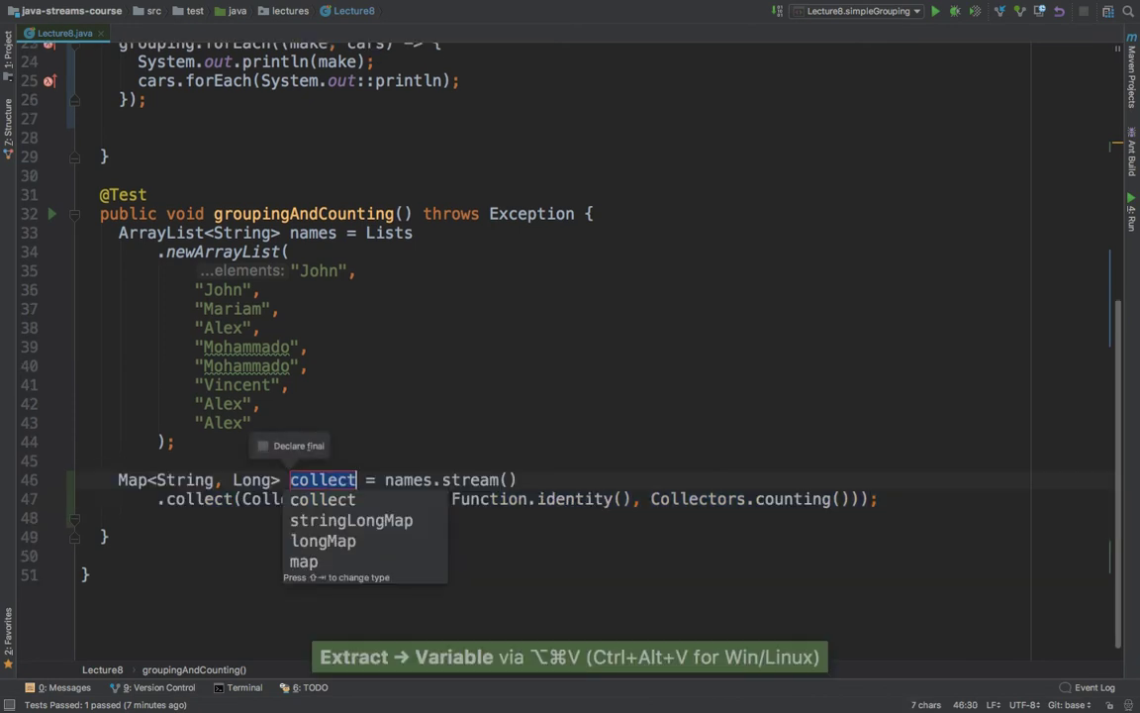
text(counting)
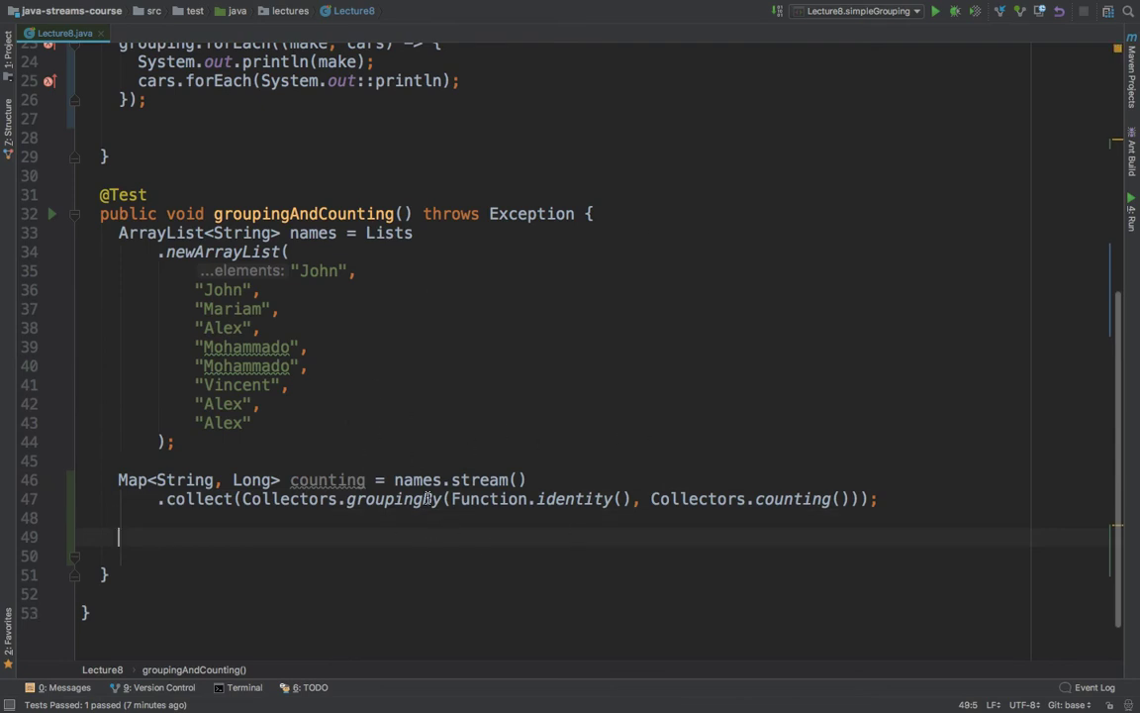
double_click(182, 479)
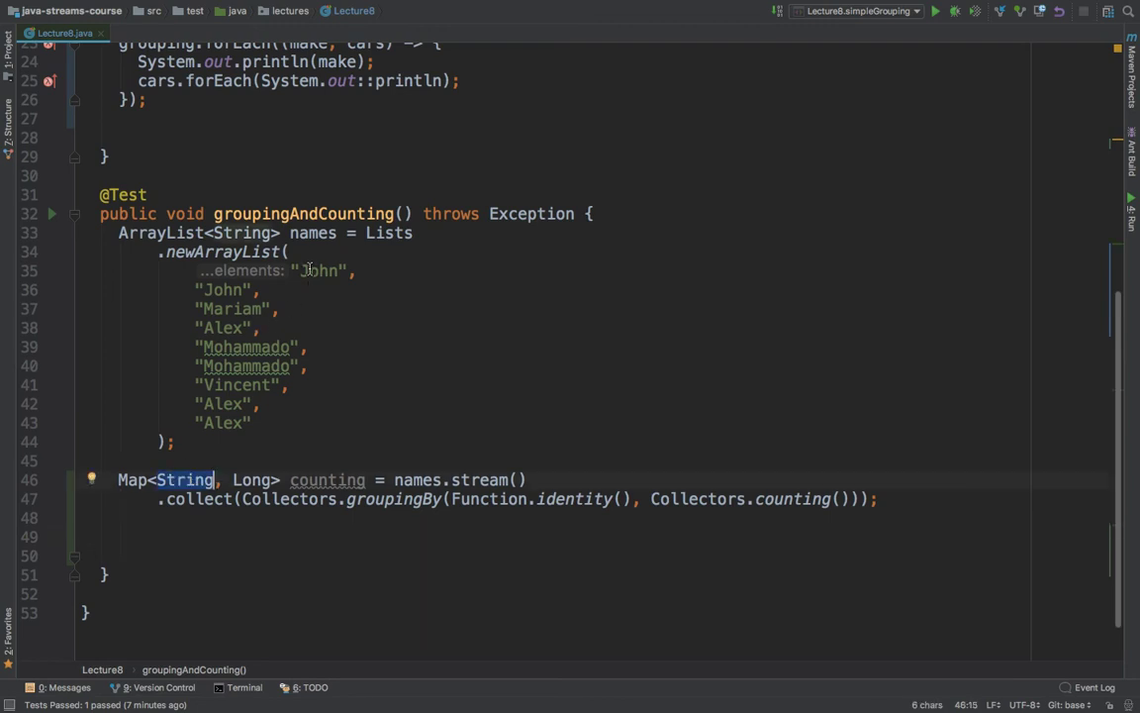
double_click(316, 269)
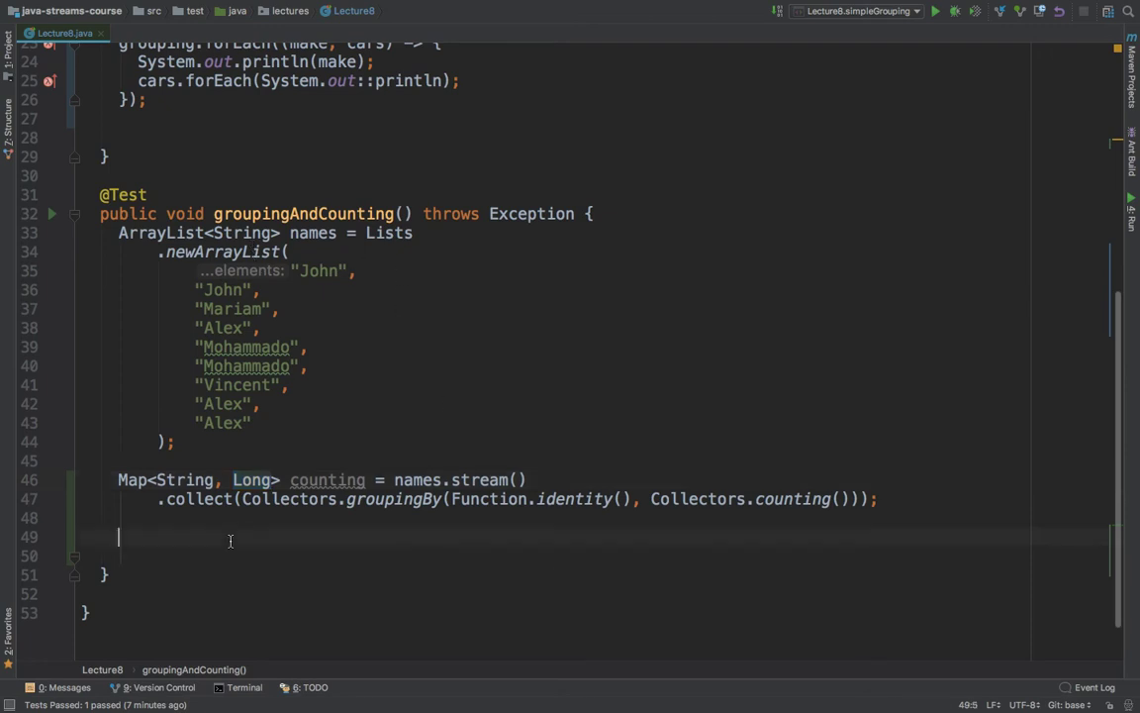
Step: Begin counting.forEach with a (name, count) -> lambda
text(counting.forEach();)
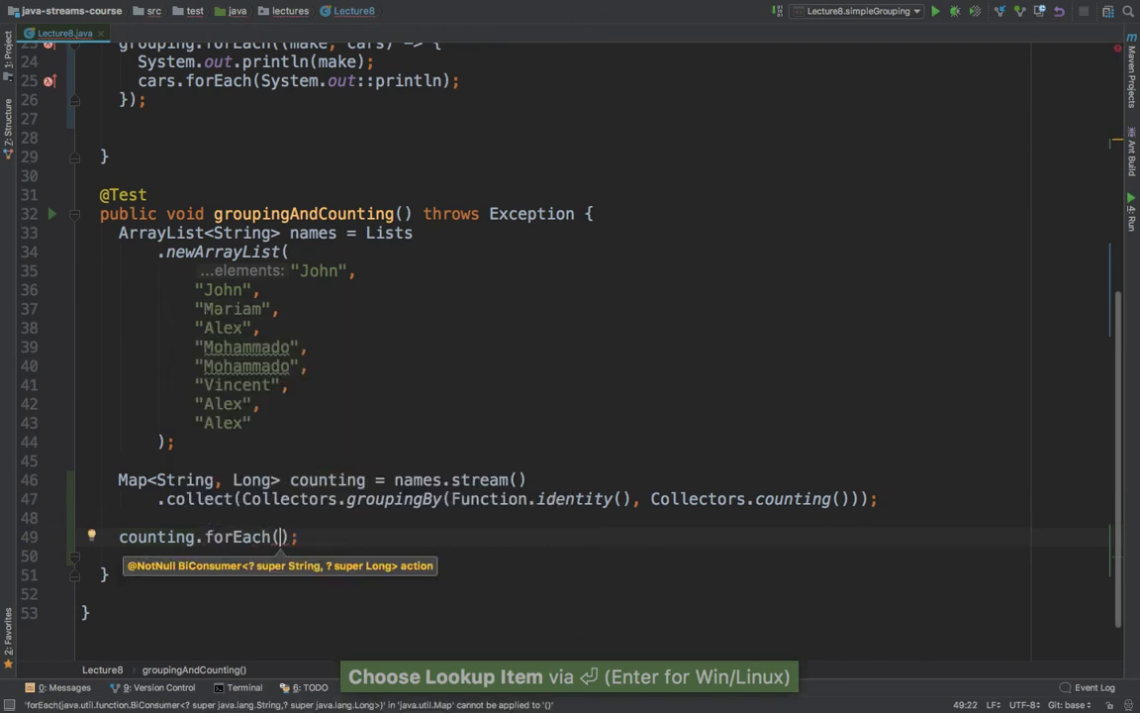
text(()
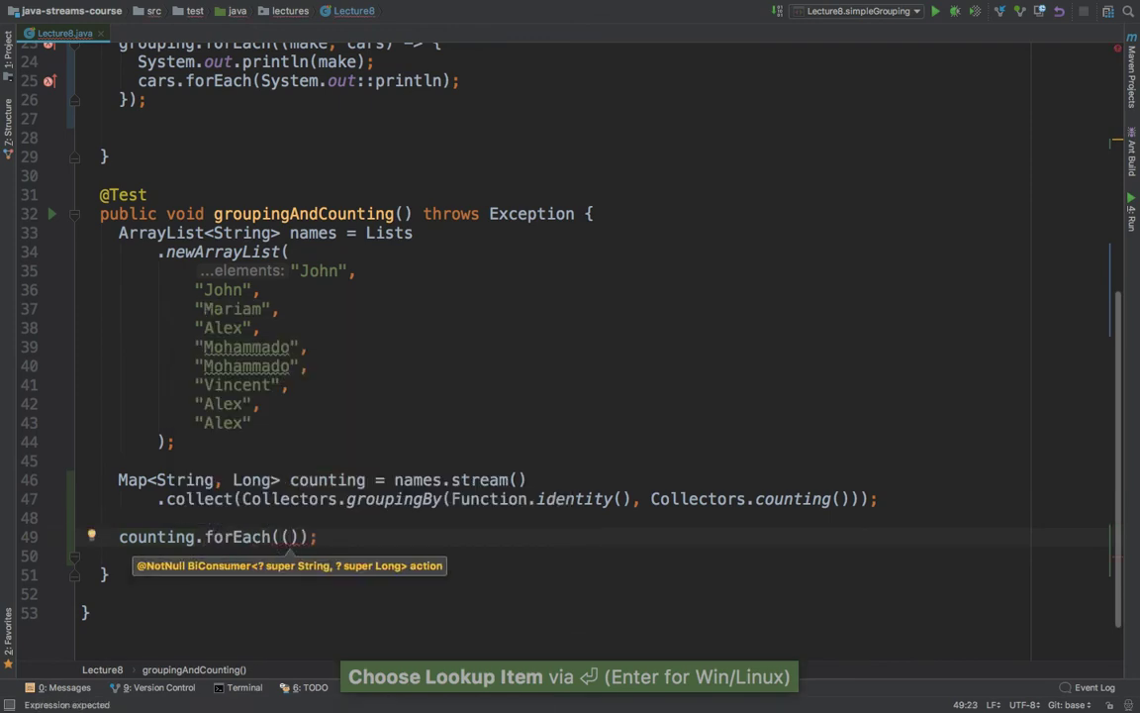
text(name,)
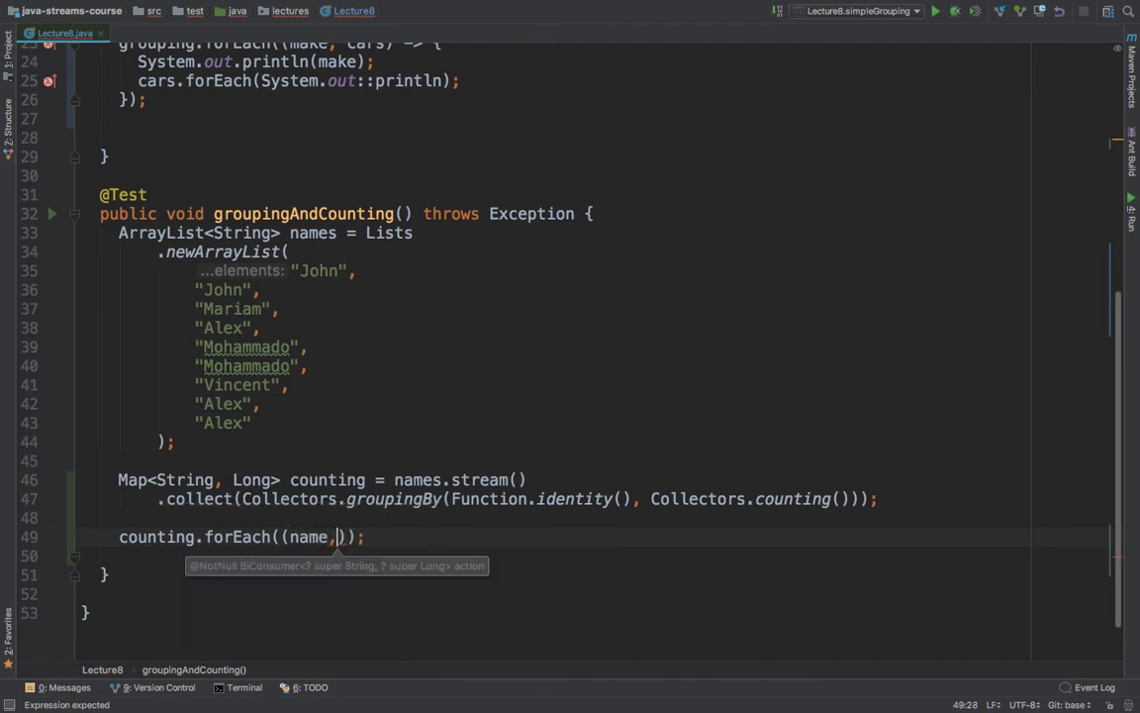
text(c)
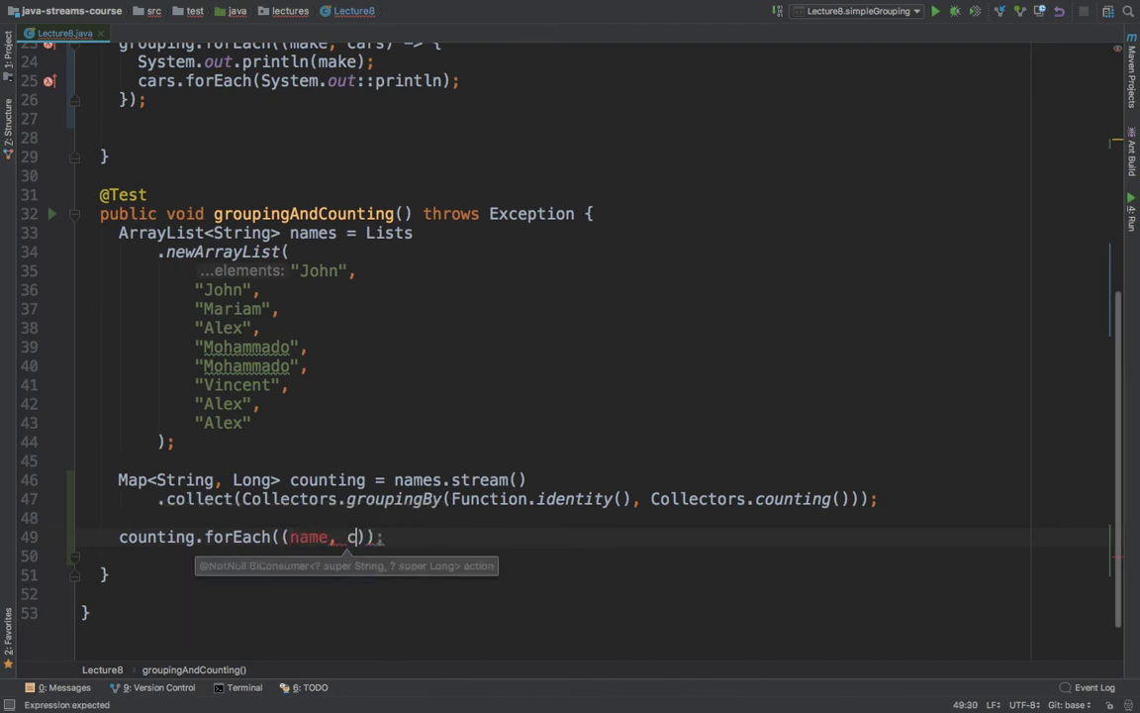
text(ount) -)
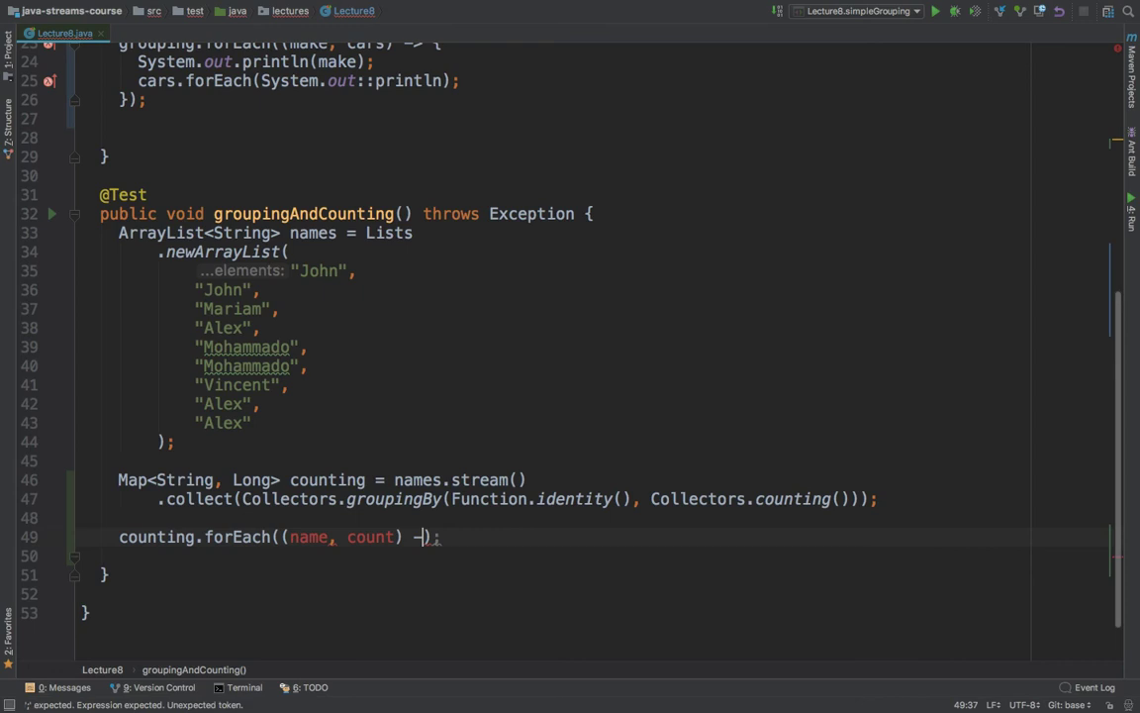
text(>)
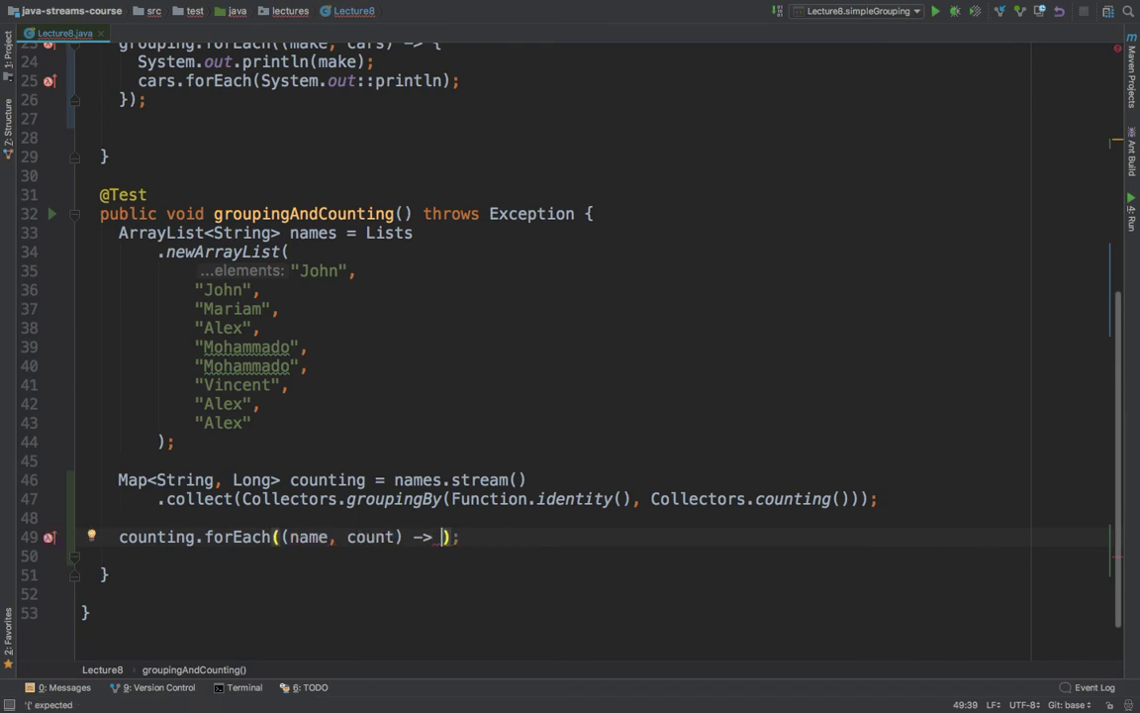
Step: Print name + " > " + count with System.out.println inside the lambda
text(System)
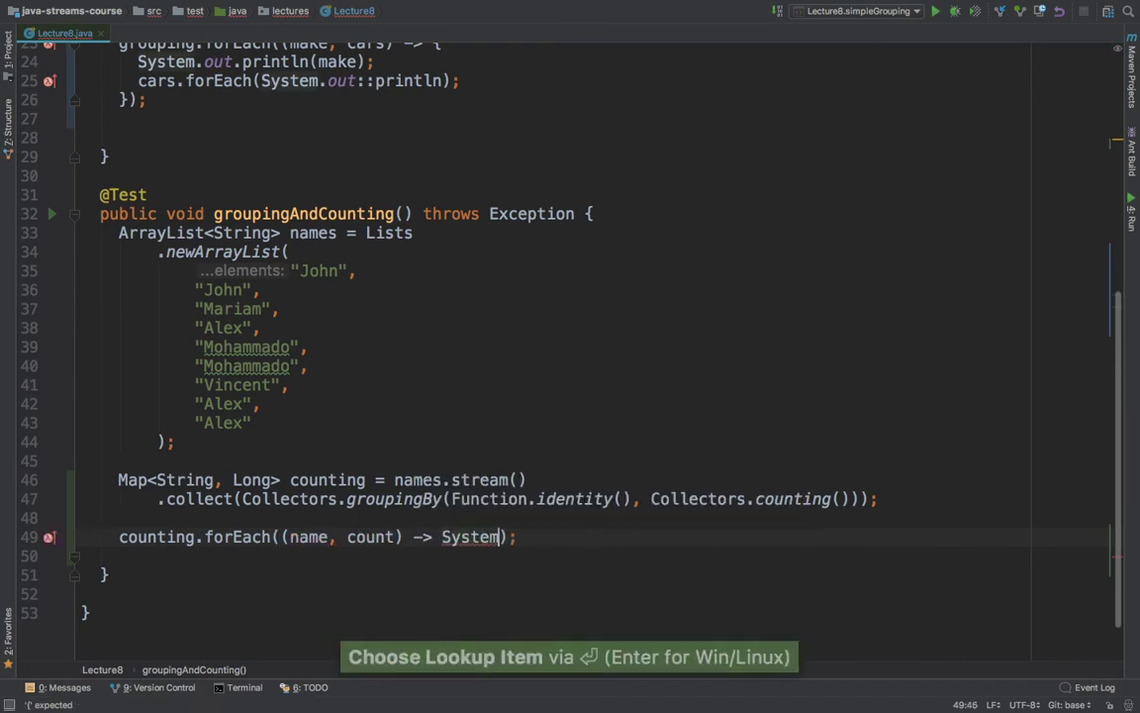
text(.out.println()
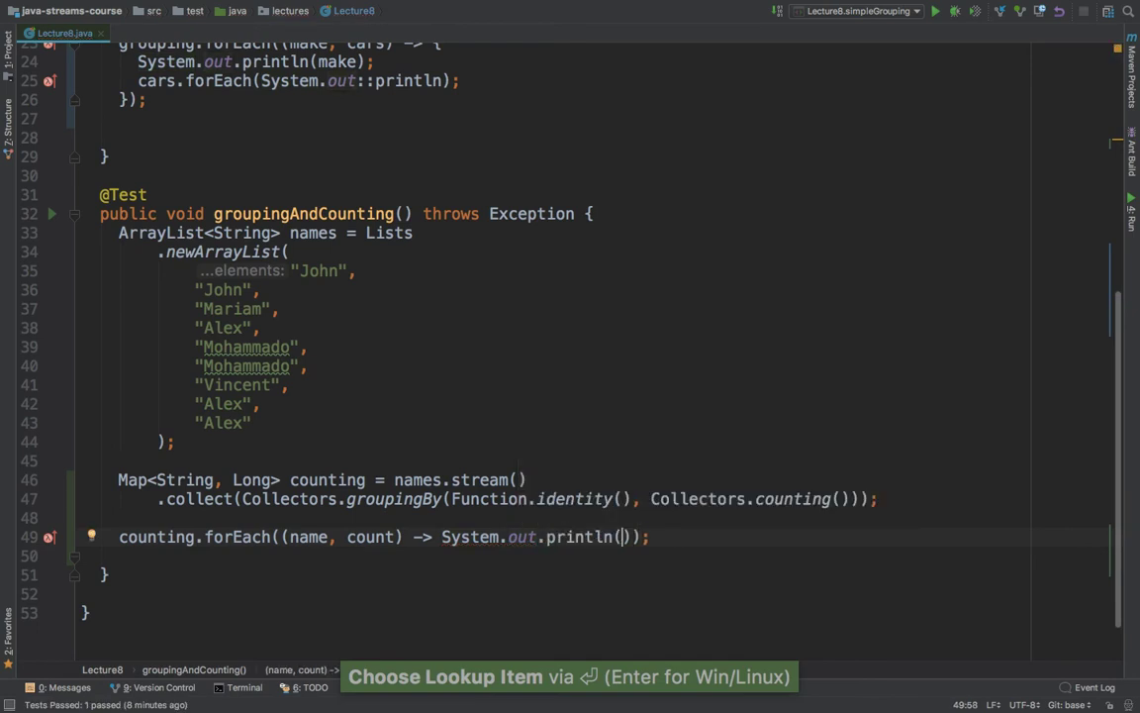
text(name +)
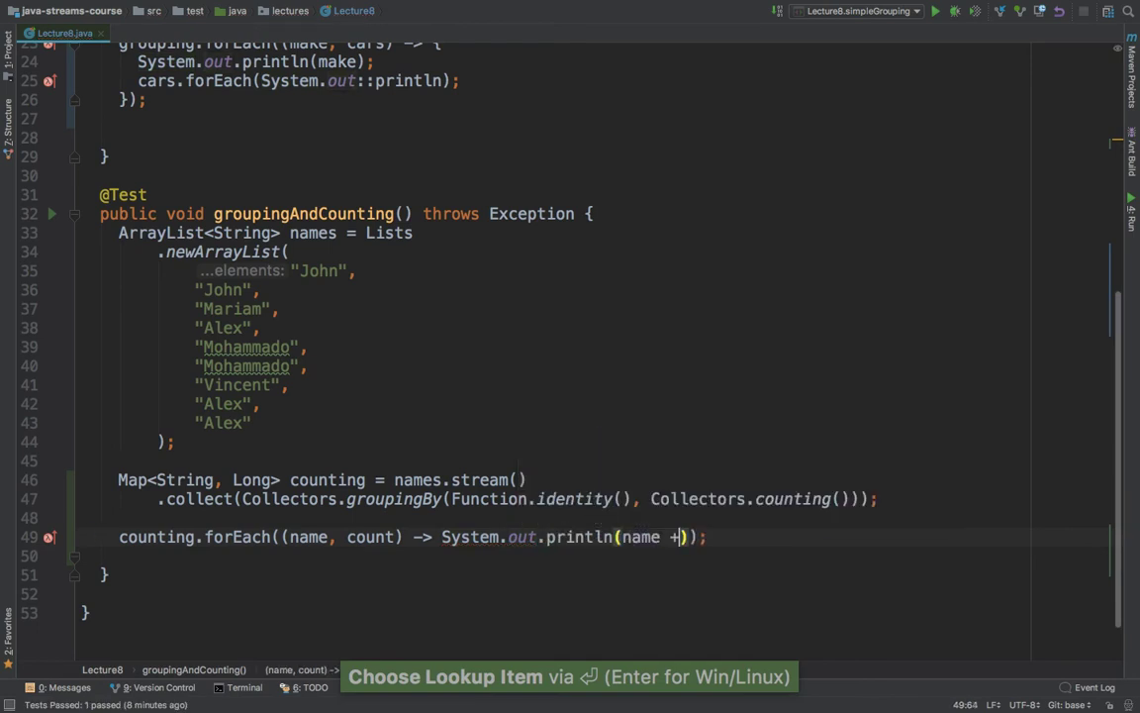
text(" > " +)
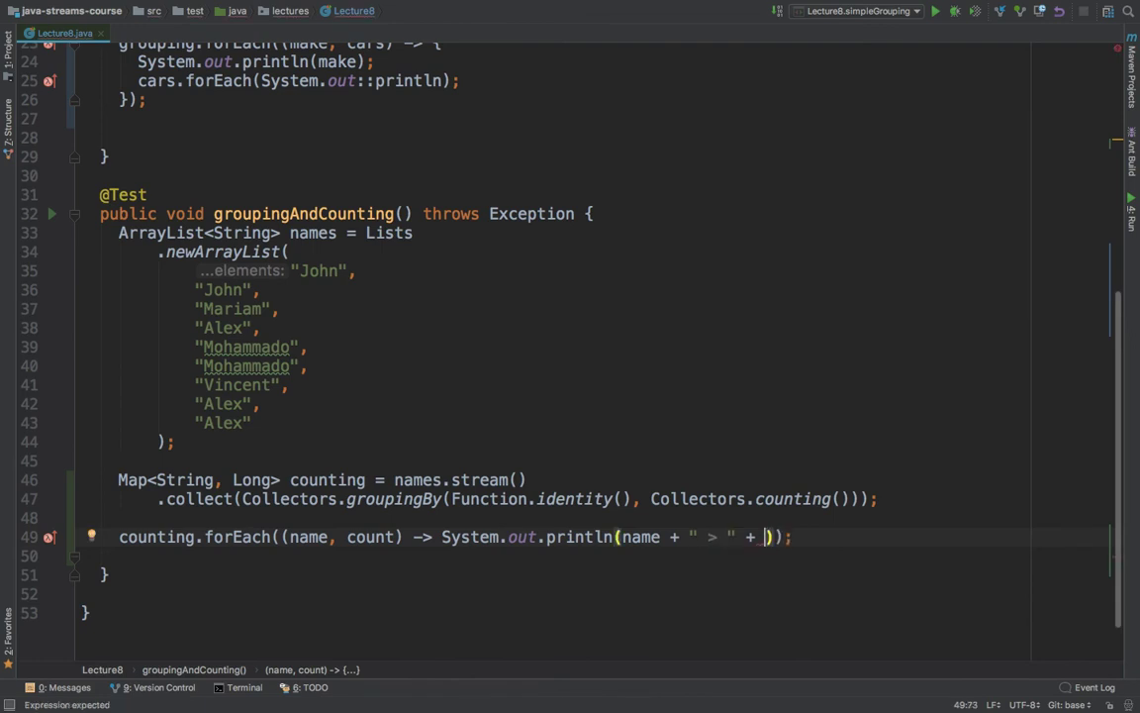
text(count)
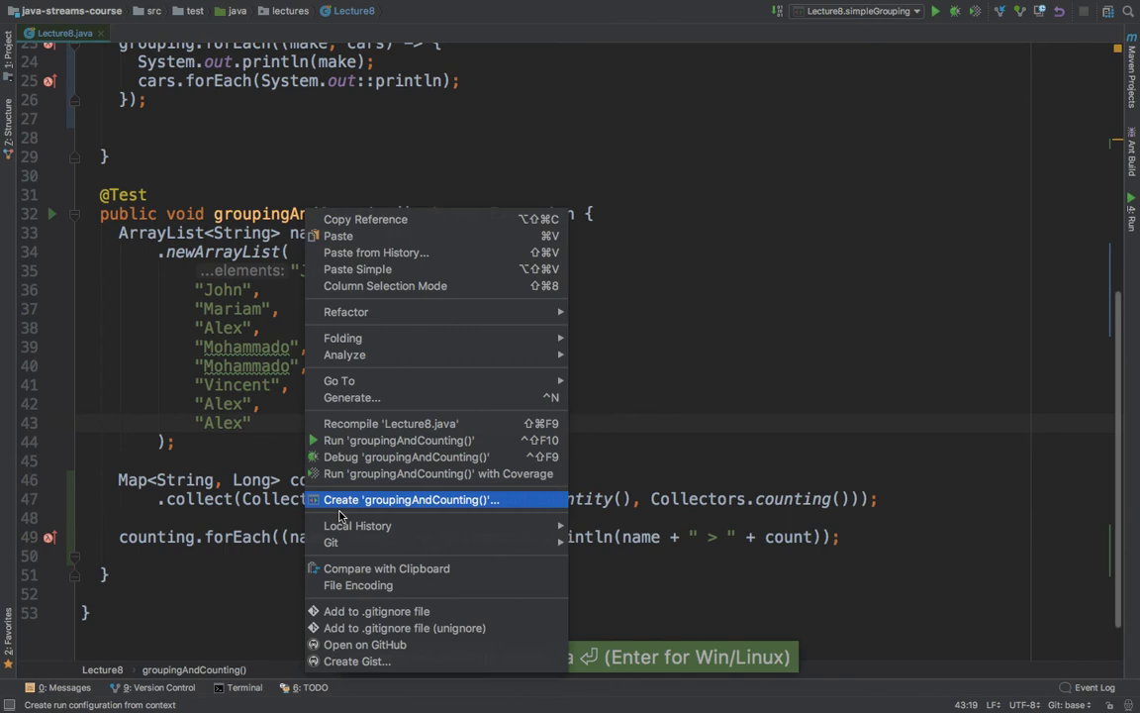
Step: Run the groupingAndCounting test and check the printed counts, noting Vincent > 1
click(412, 499)
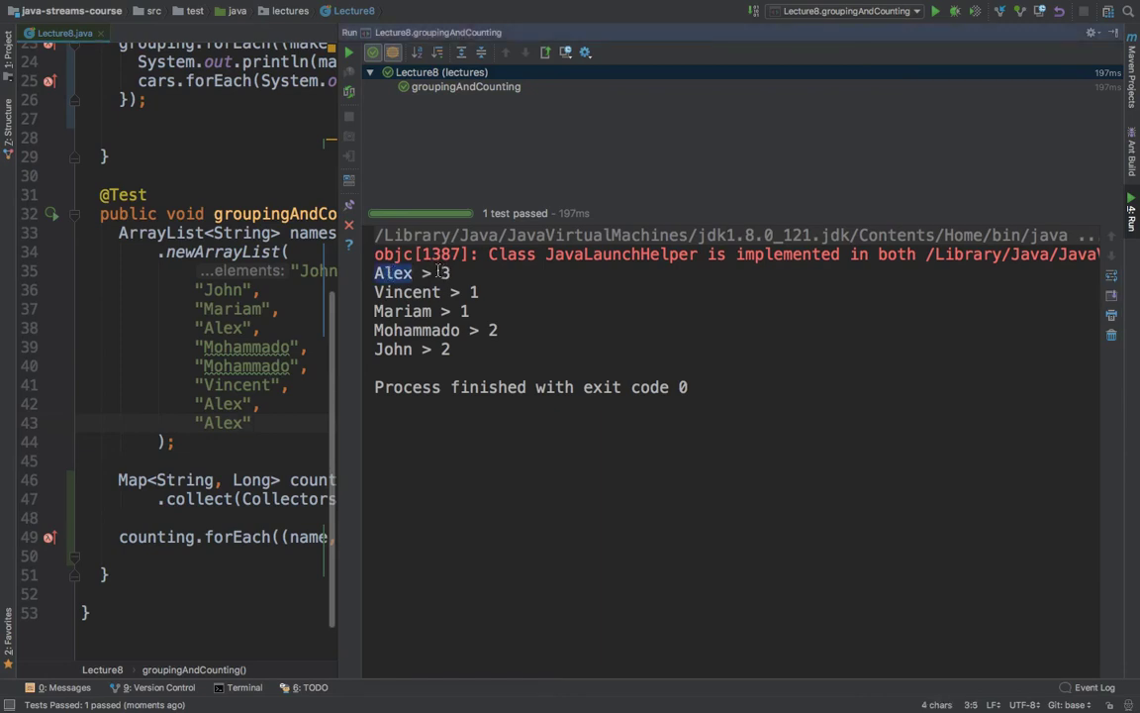
double_click(225, 329)
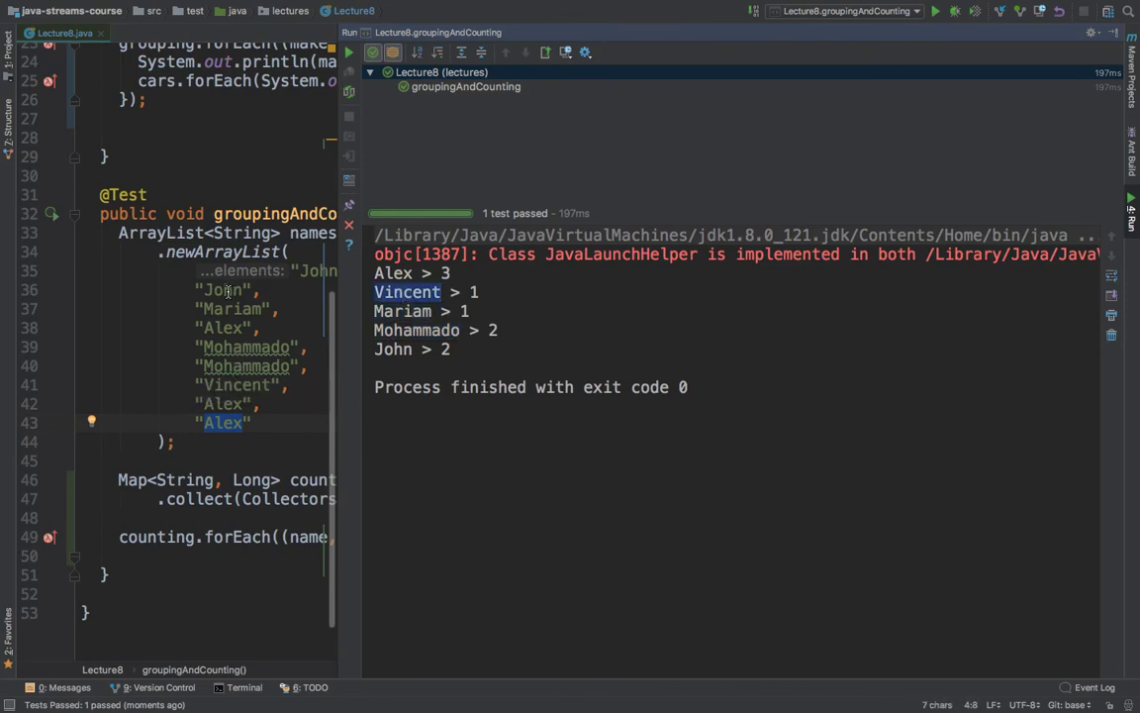
mouse_move(336, 297)
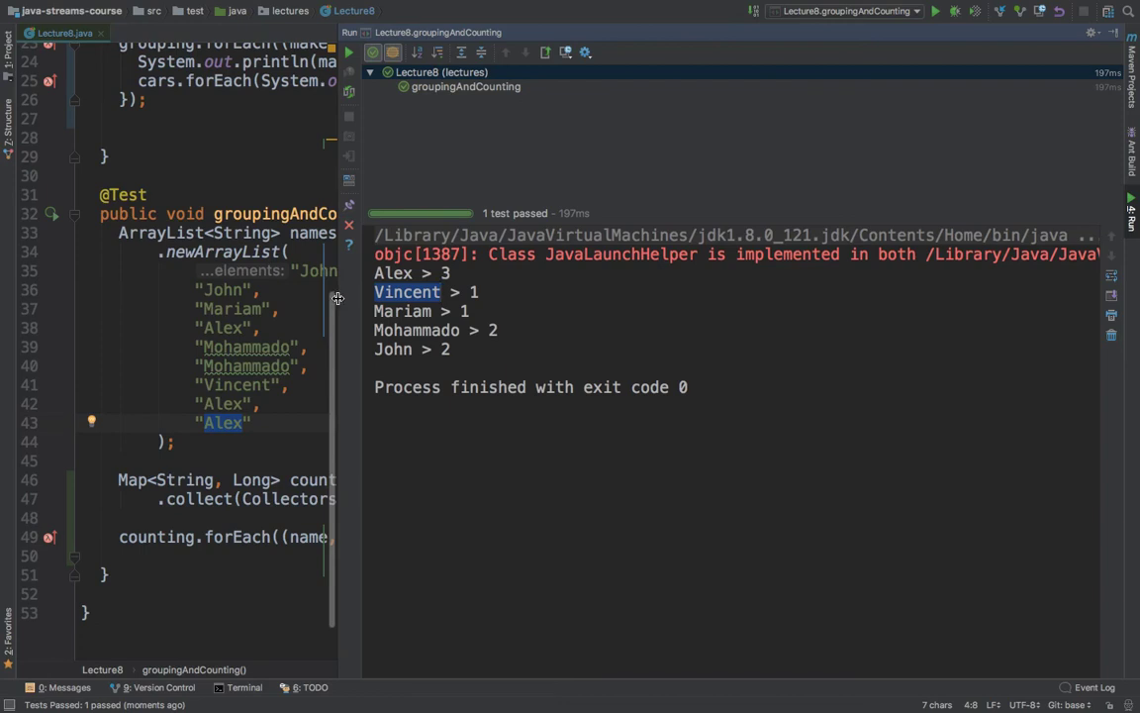